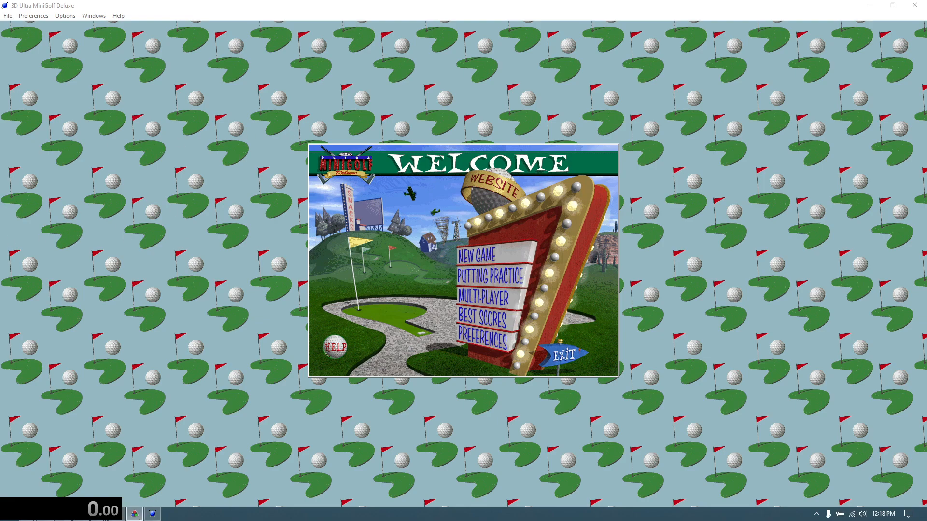
{"action": "mouse_move", "coordinate": [433, 250]}
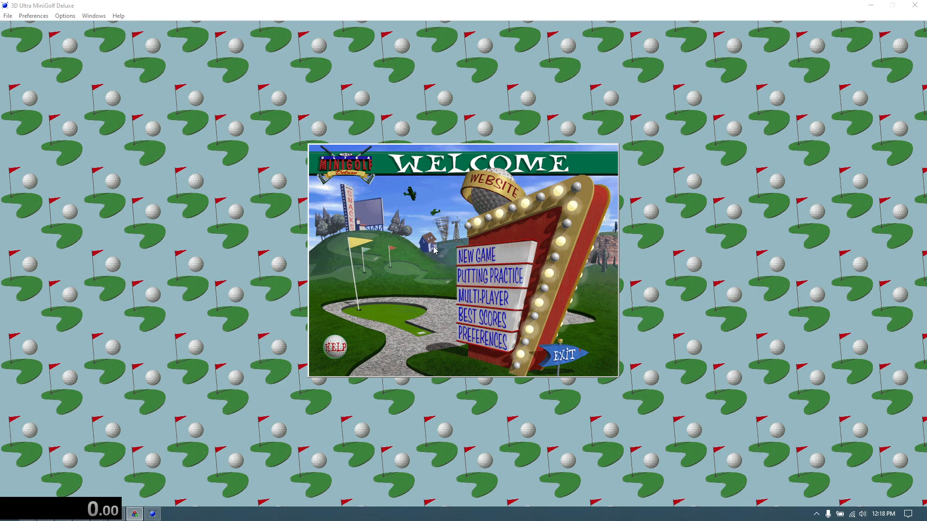
Start a new game, back out to the welcome screen, and start a new game again
{"action": "left_click", "coordinate": [479, 254]}
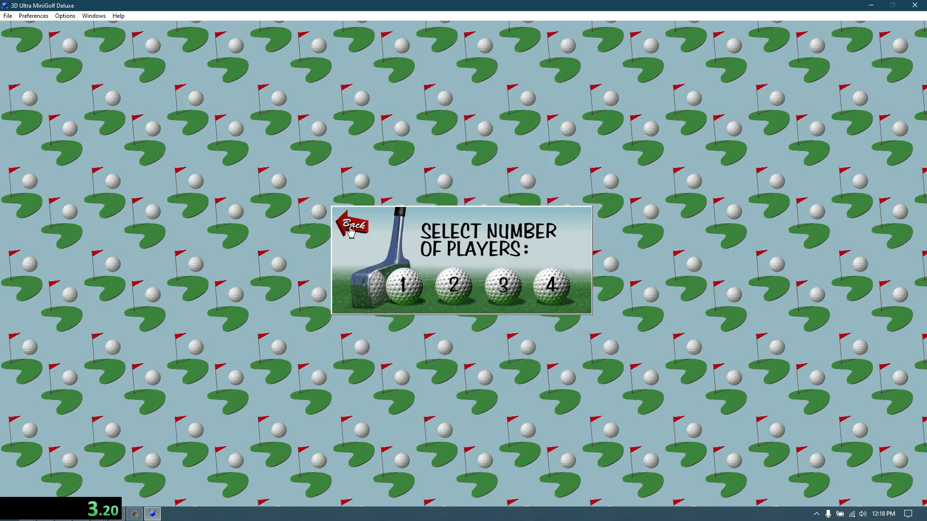
{"action": "left_click", "coordinate": [352, 226]}
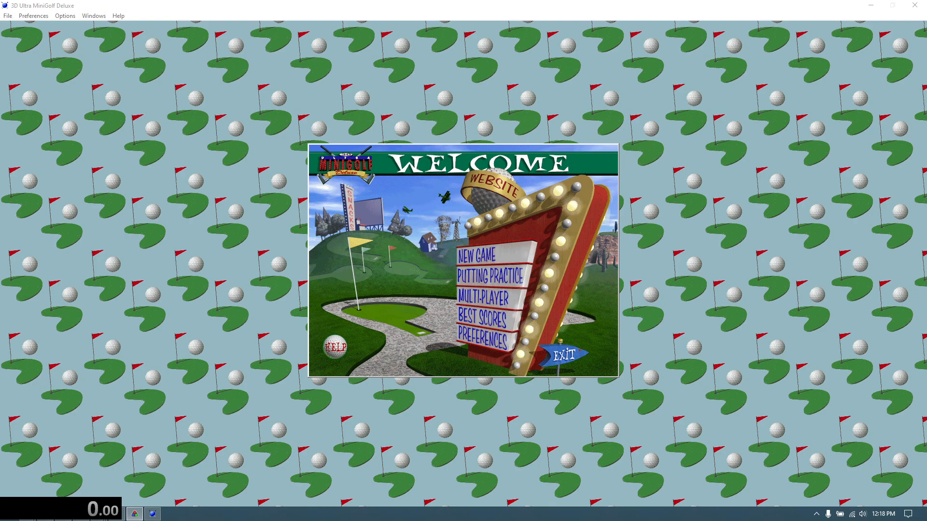
{"action": "mouse_move", "coordinate": [507, 253]}
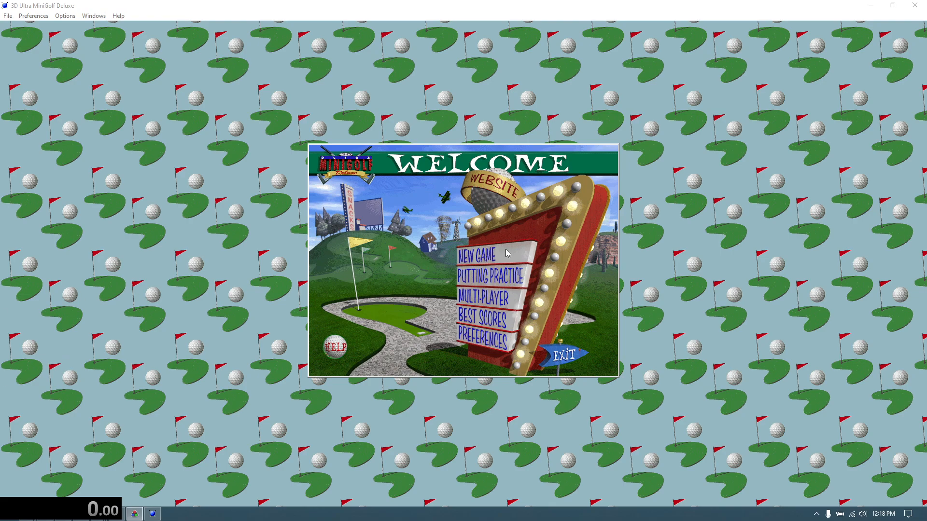
{"action": "left_click", "coordinate": [481, 255]}
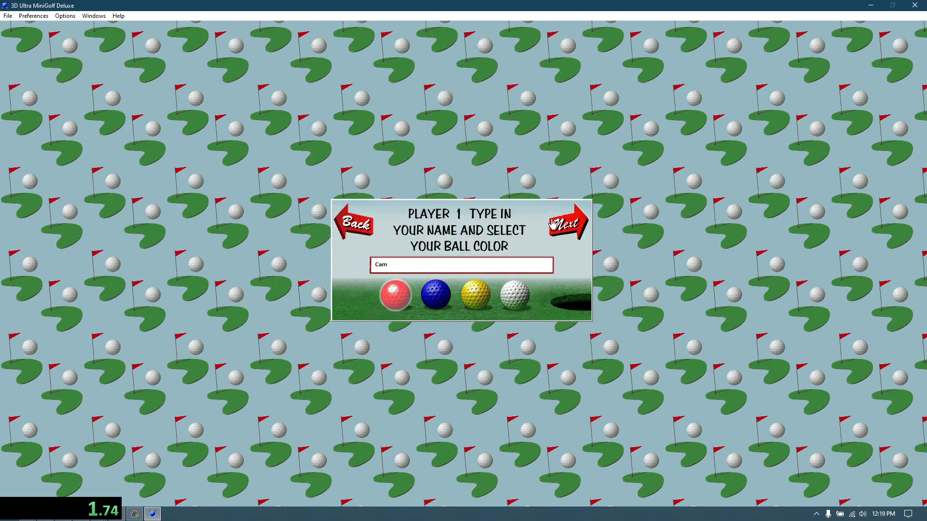
Confirm player Cam and begin the round, playing through the Light House hole in 2 strokes
{"action": "left_click", "coordinate": [565, 222]}
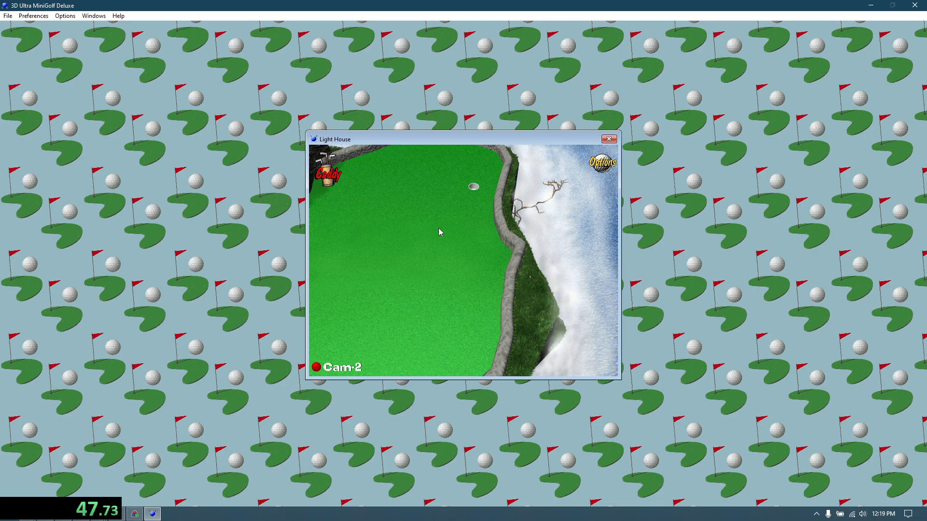
{"action": "mouse_move", "coordinate": [451, 250]}
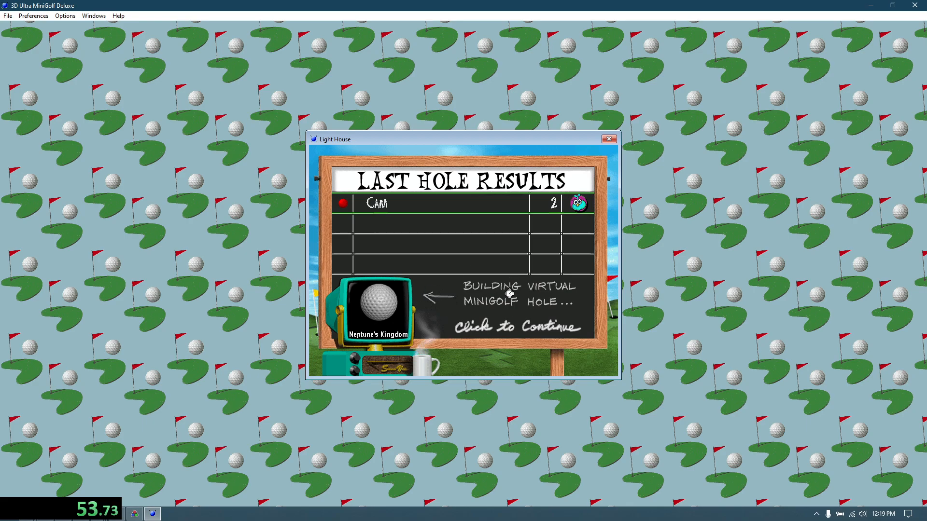
Continue from the results board to Neptune's Kingdom and finish Sawmill at par in 3
{"action": "left_click", "coordinate": [509, 293]}
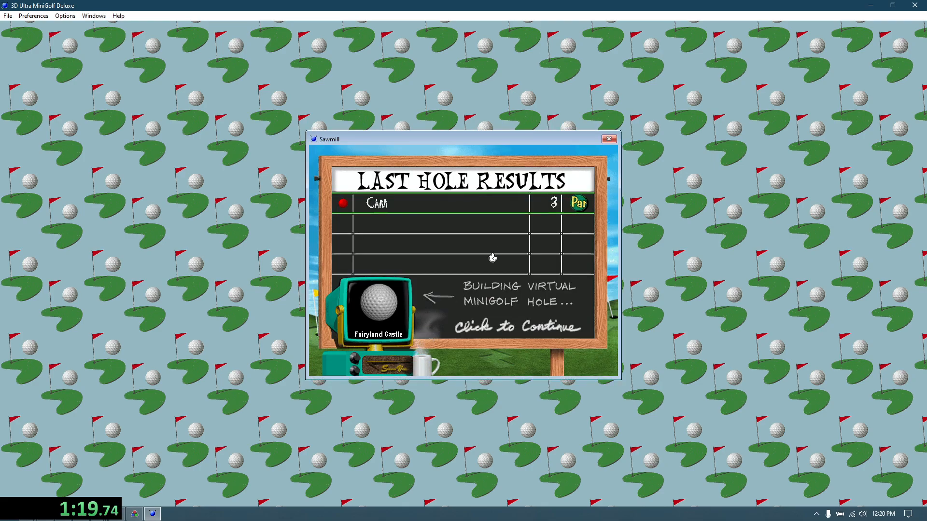
{"action": "mouse_move", "coordinate": [499, 270]}
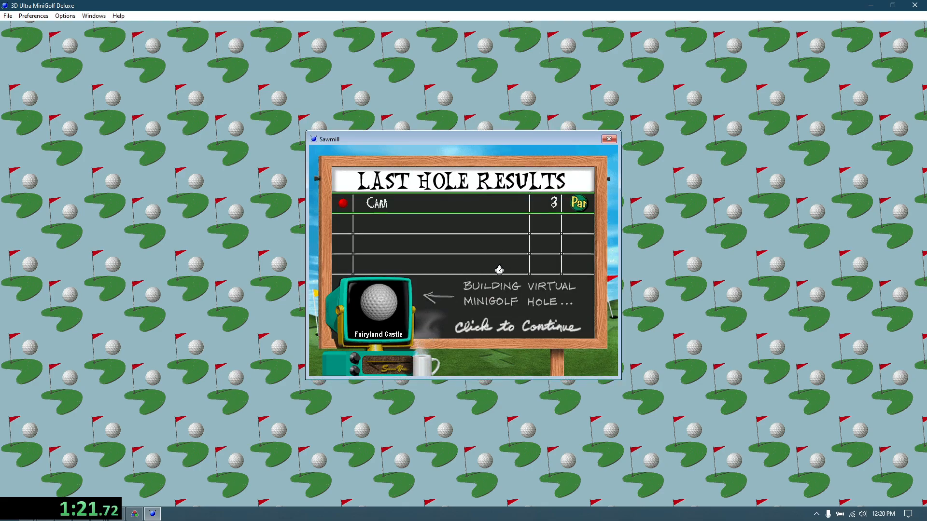
Continue to Fairyland Castle, finish it in 2 strokes, then move on toward Big Shoe
{"action": "left_click", "coordinate": [499, 269]}
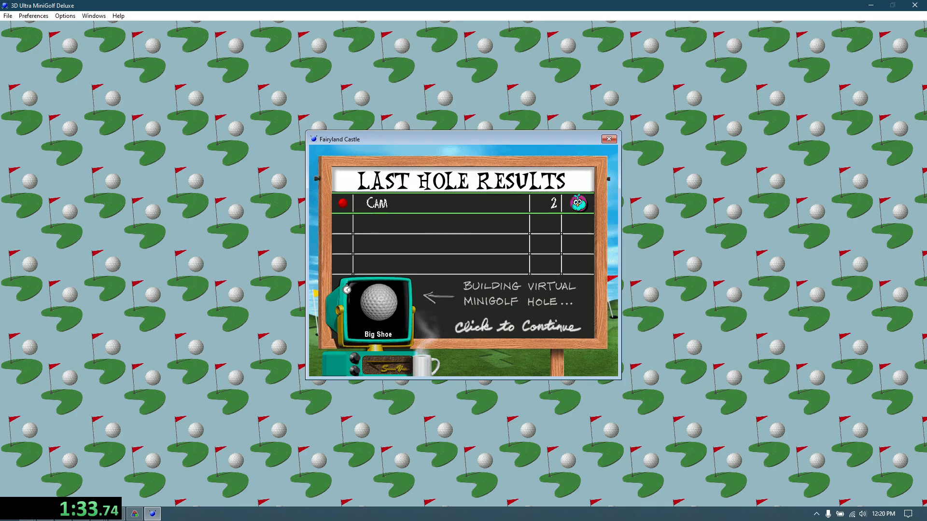
{"action": "mouse_move", "coordinate": [481, 283]}
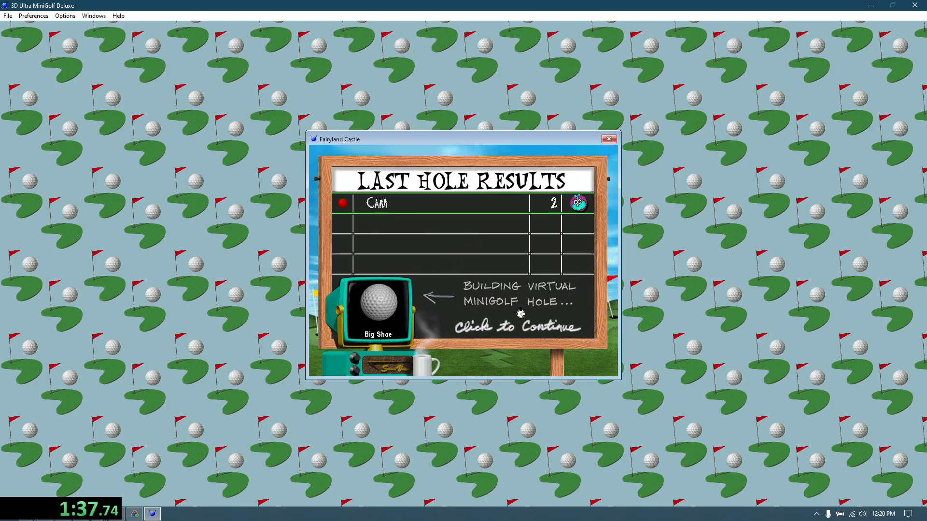
{"action": "left_click", "coordinate": [520, 327]}
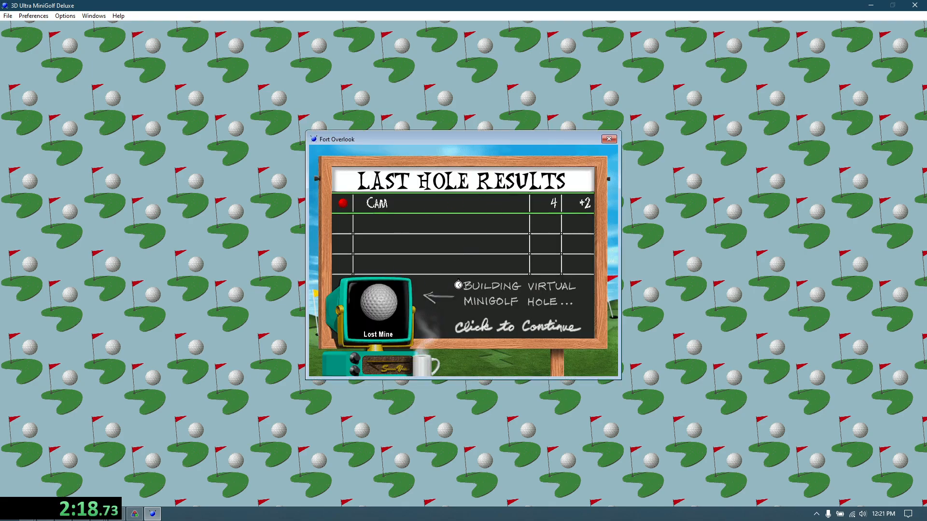
Continue from the results board to load the Lost Mine hole for the first shot
{"action": "left_click", "coordinate": [463, 256]}
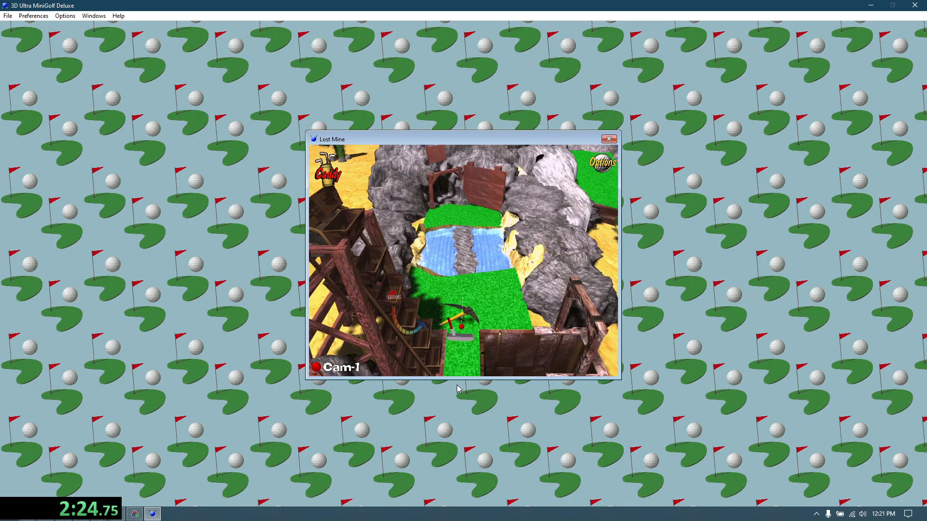
{"action": "mouse_move", "coordinate": [459, 395]}
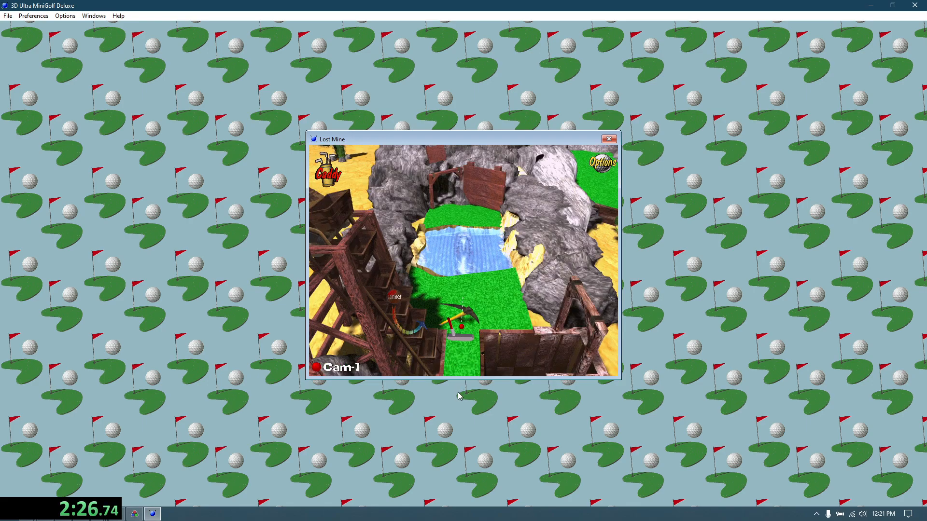